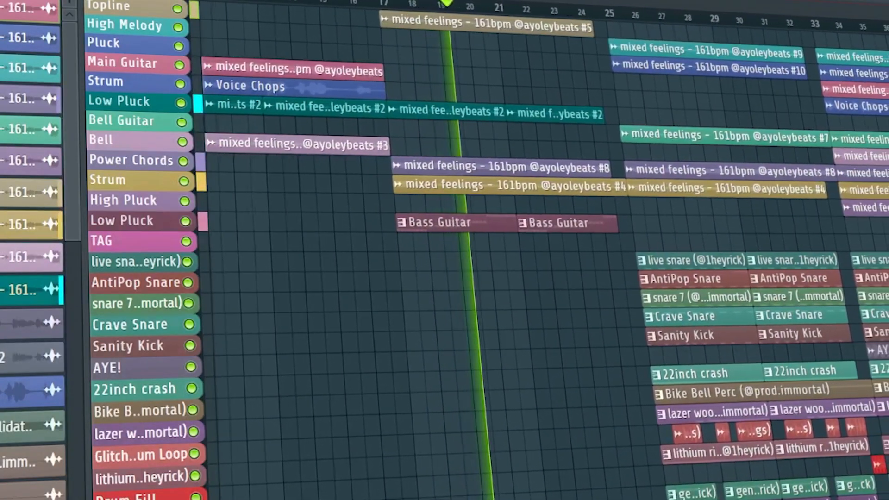
Jump back to the song start and replay the arrangement through the melody, pluck and bell guitar entry.
scroll(right, 3)
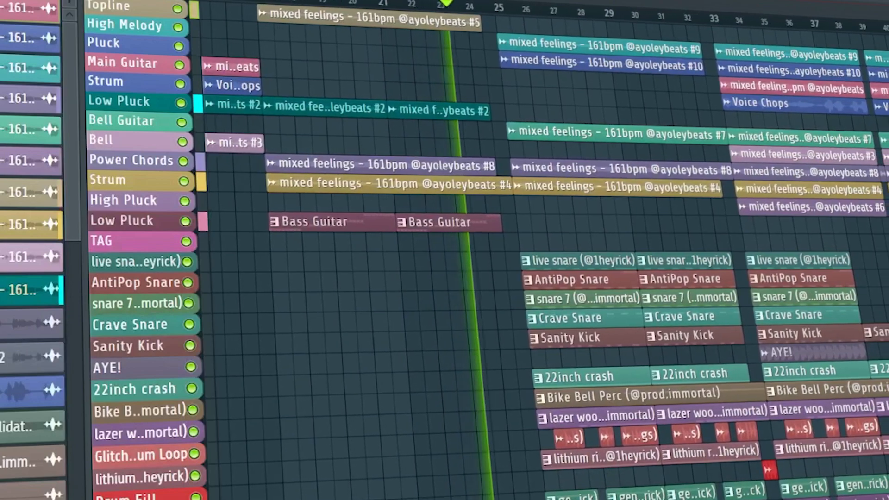
scroll(right, 3)
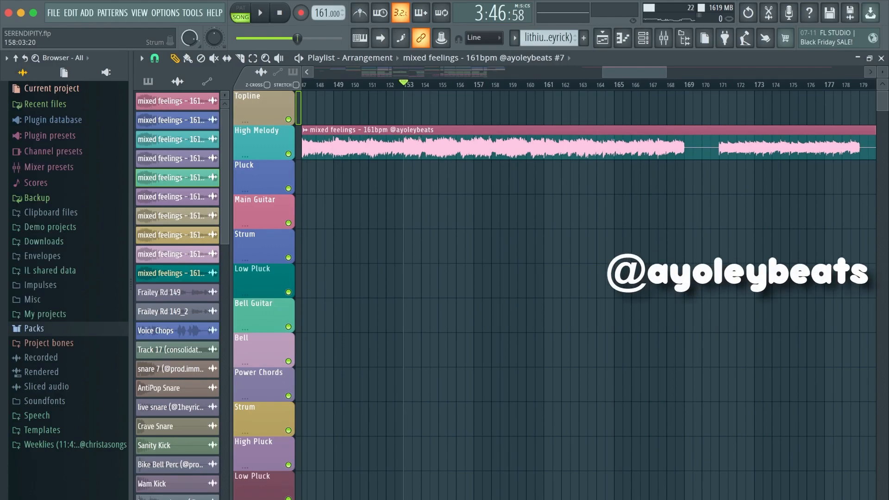
click(259, 12)
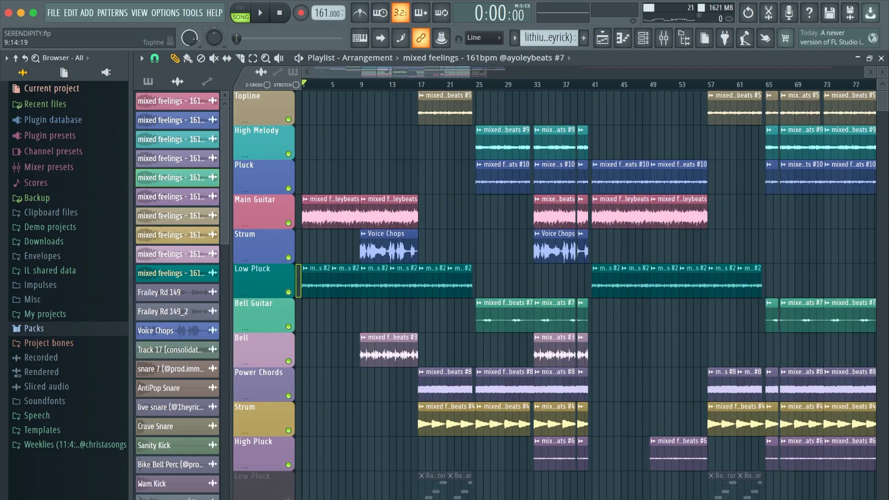
click(260, 13)
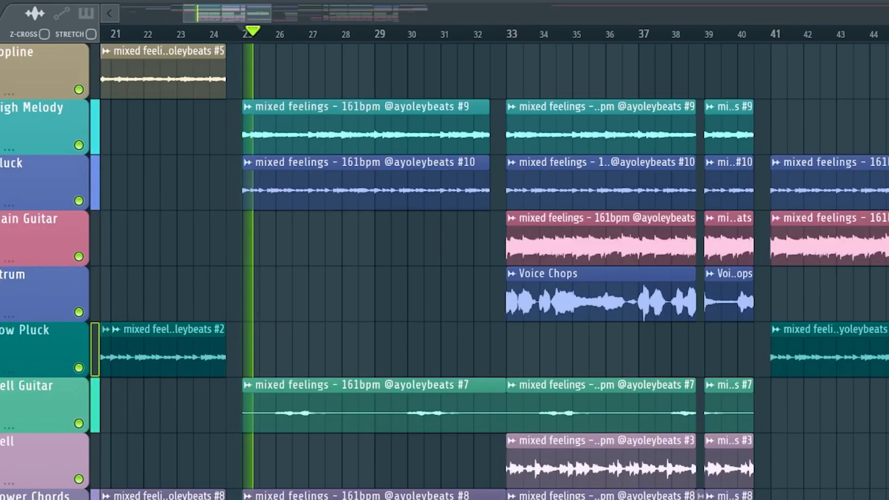
Solo the Strum track so only its Voice Chops clip plays in the intro.
click(295, 32)
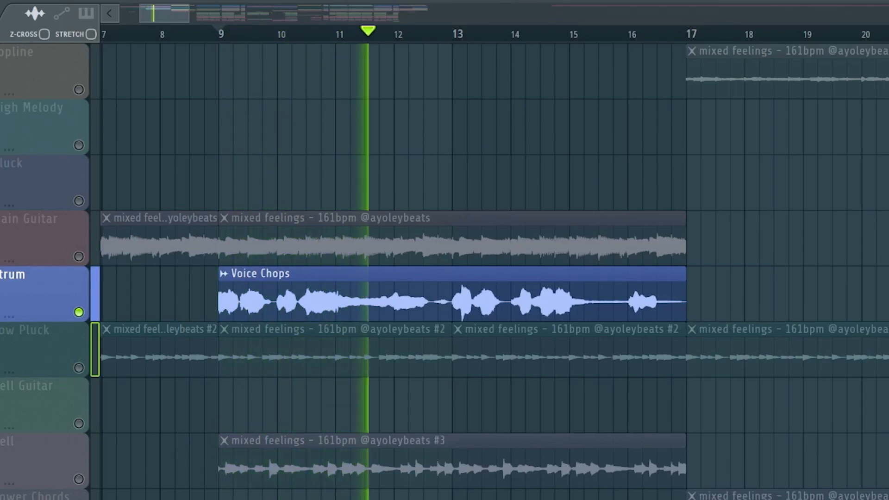
Show the Strum mixer insert with Pitcher, OTT, Vintage Chorus, Guitar Rig and Gross Beat.
click(219, 31)
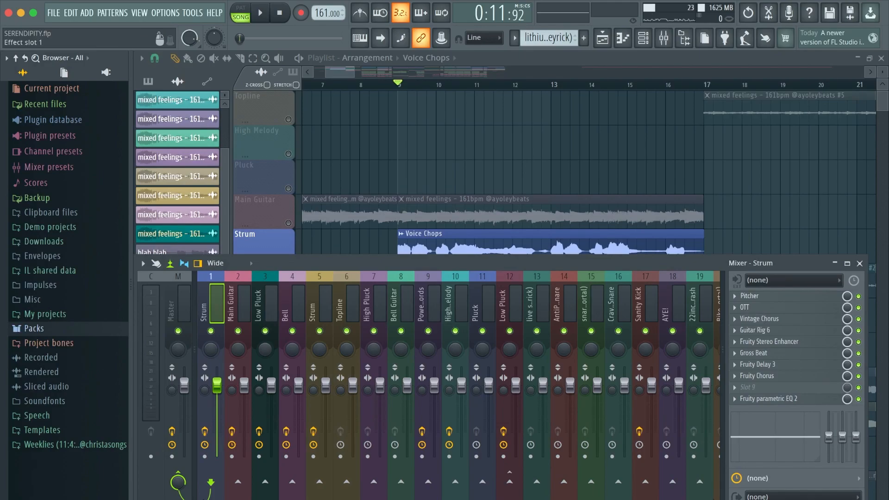
click(748, 296)
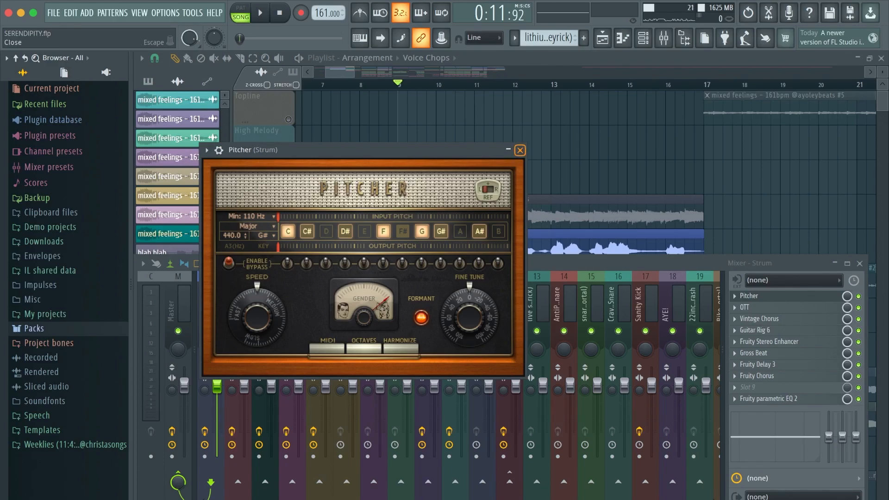
click(518, 149)
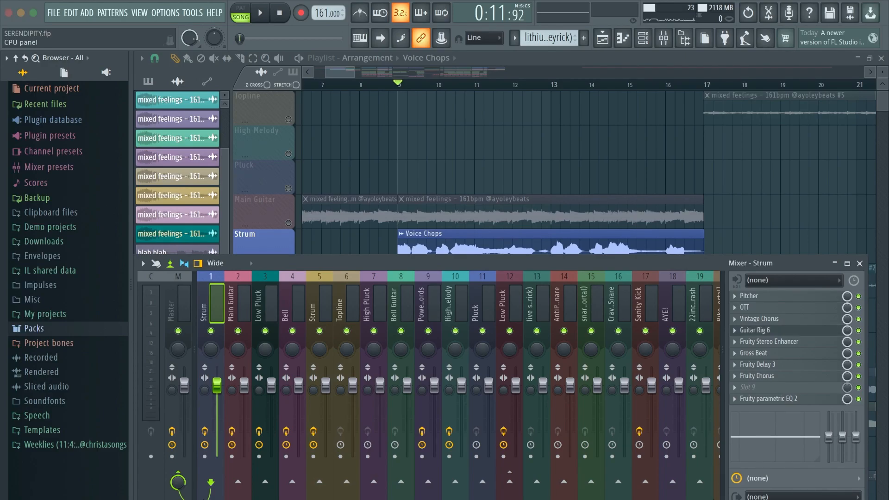
click(769, 341)
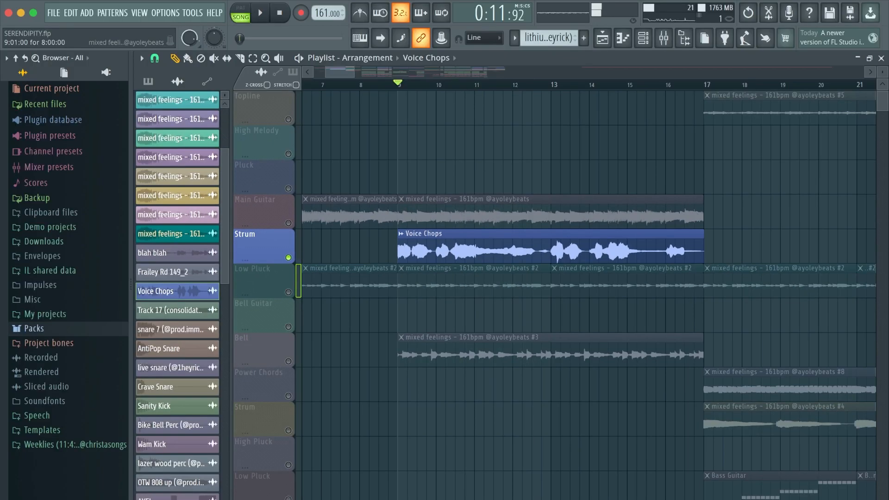
click(662, 38)
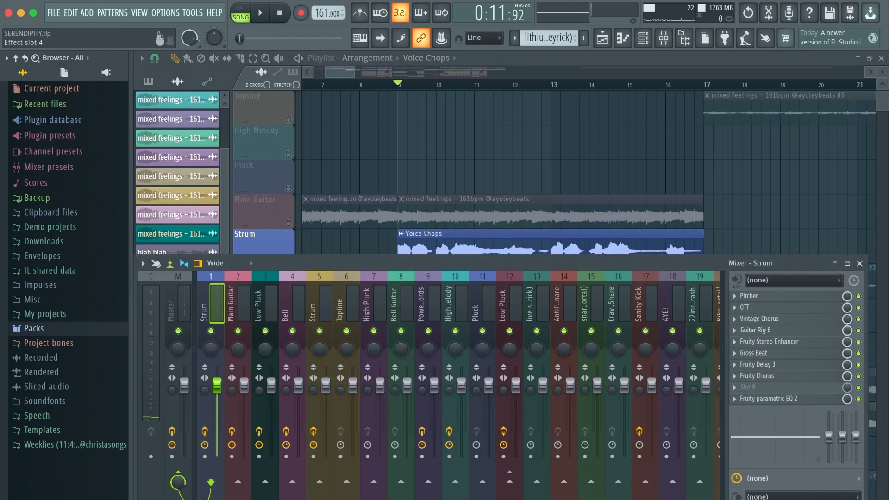
Inspect Strum's Fruity parametric EQ 2 low cut and gentle high-mid lift.
click(769, 399)
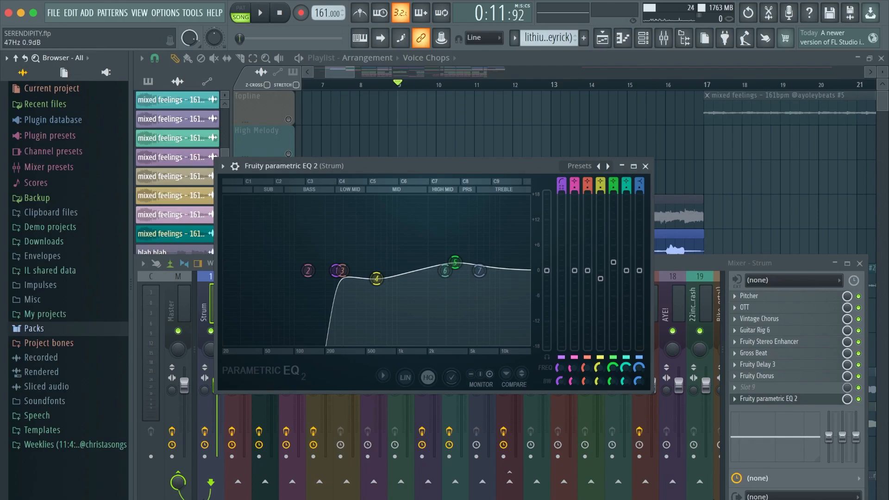
drag(457, 262, 457, 262)
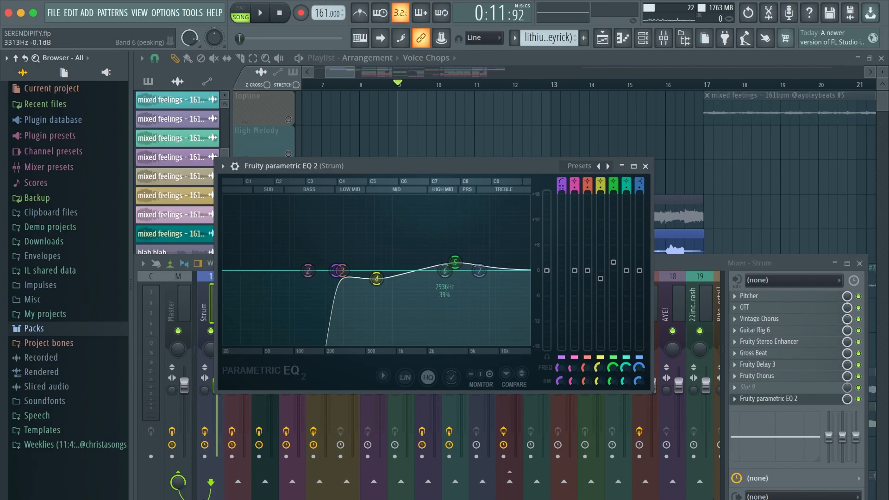
click(644, 165)
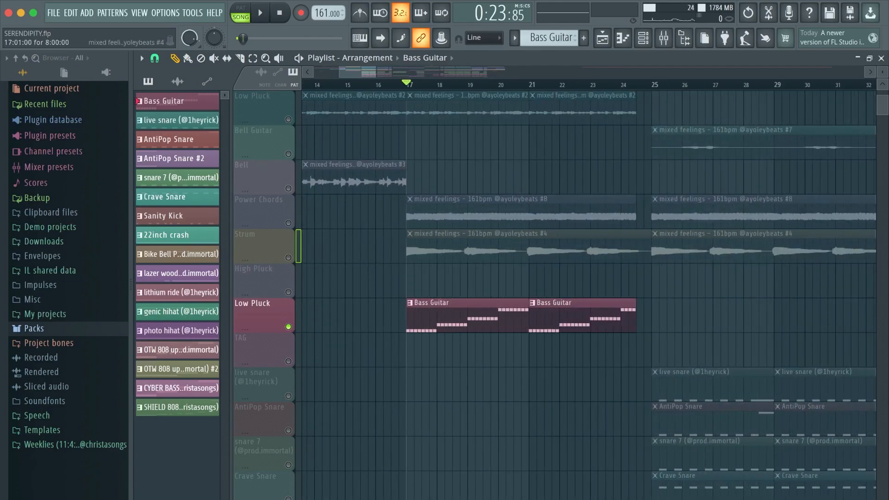
Check the drum channels in the Channel Rack, then close it.
click(260, 13)
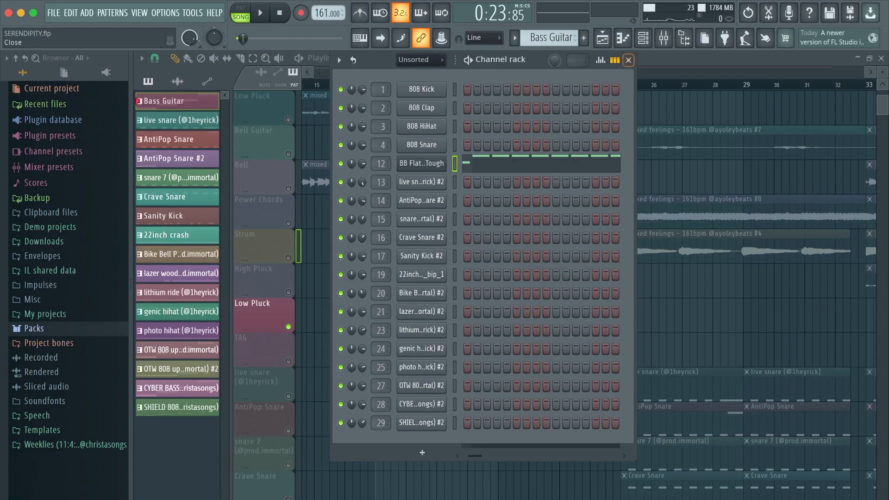
click(628, 60)
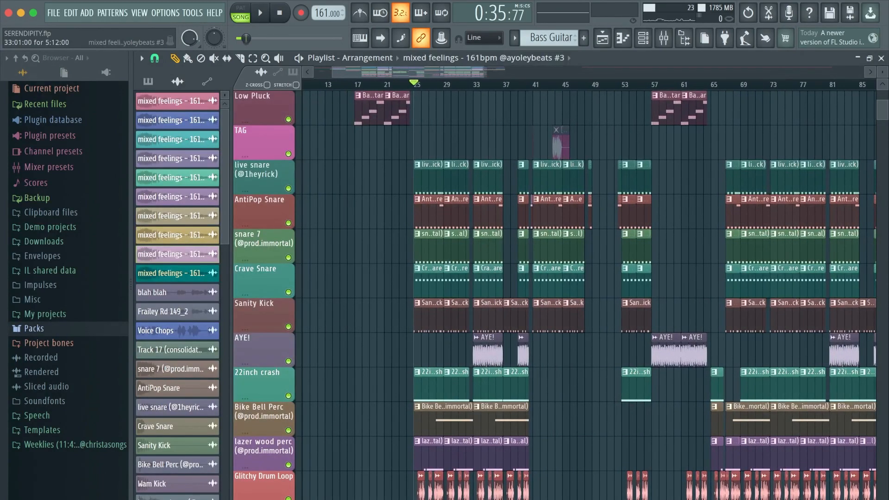
Show the layered live snare, AntiPop Snare, snare 7, Crave Snare and Sanity Kick at bar 25.
scroll(down, 3)
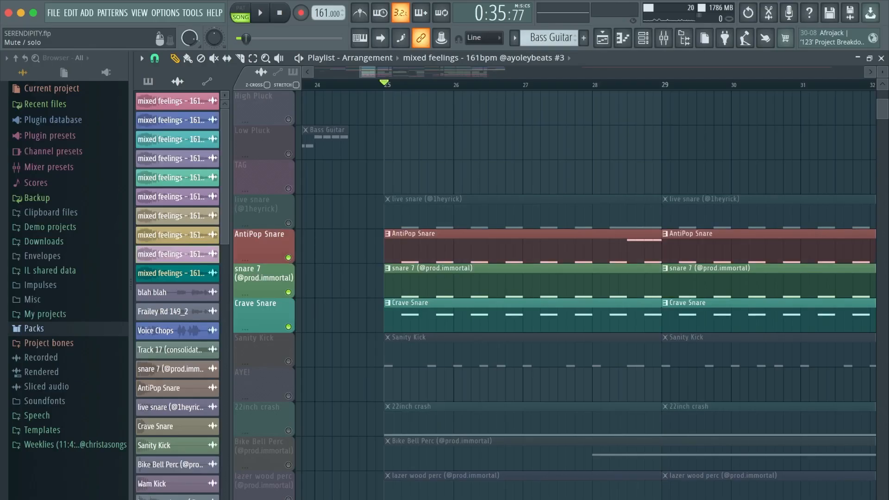
click(259, 13)
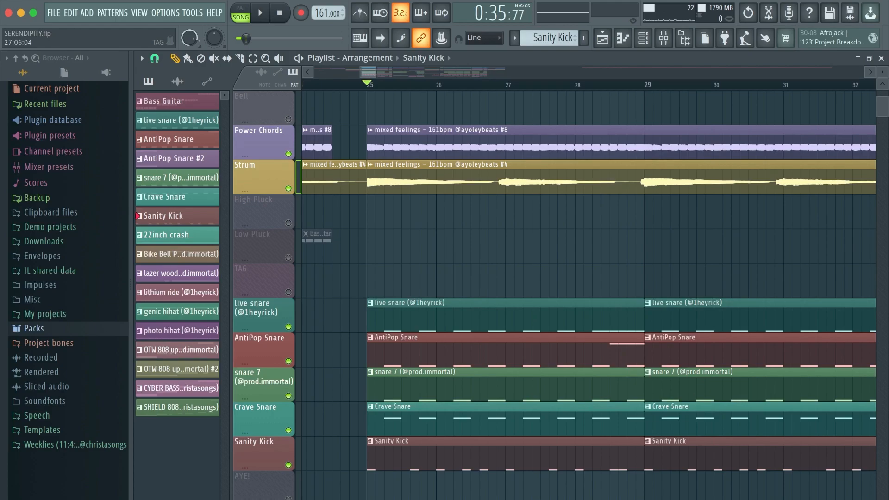
scroll(down, 3)
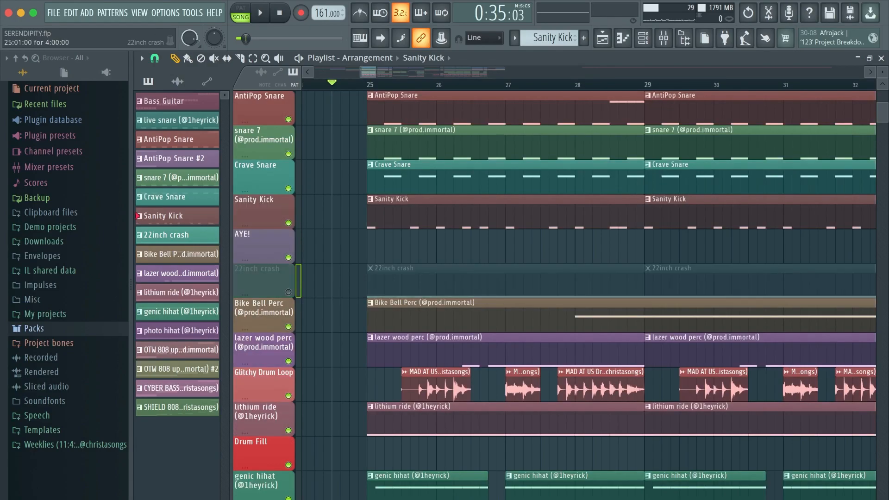
Solo the lithium ride, inspect its repeating C5 notes, then close the pattern.
click(259, 13)
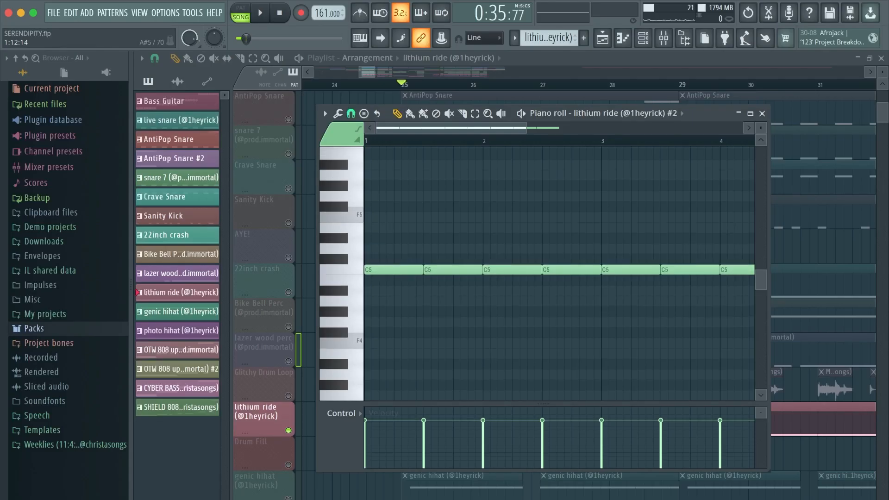
click(761, 113)
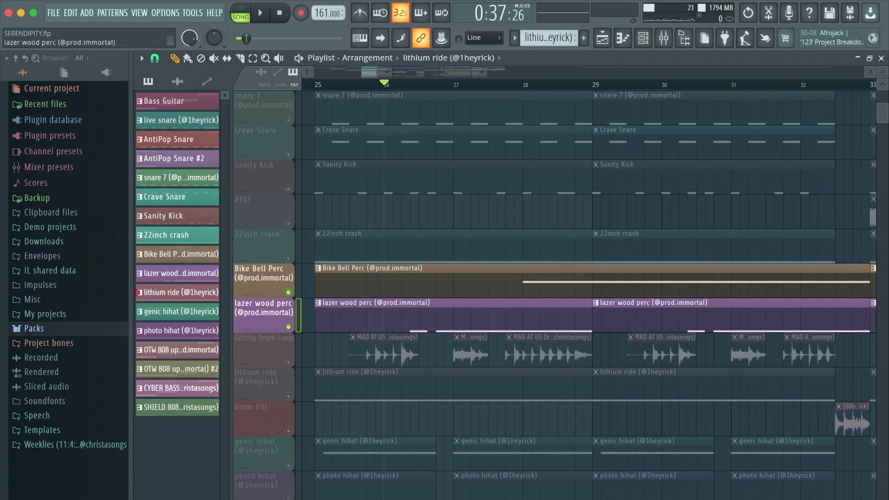
Unsolo all tracks and play the full drum section from bar 25.
click(260, 12)
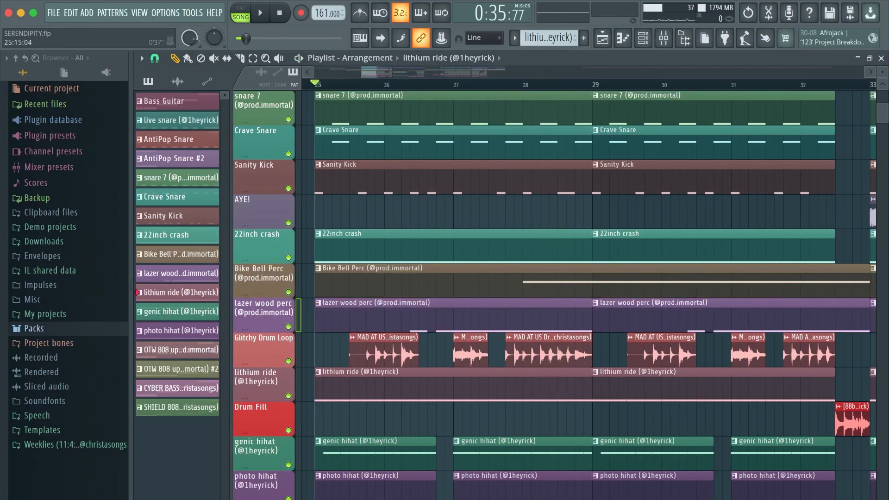
click(260, 13)
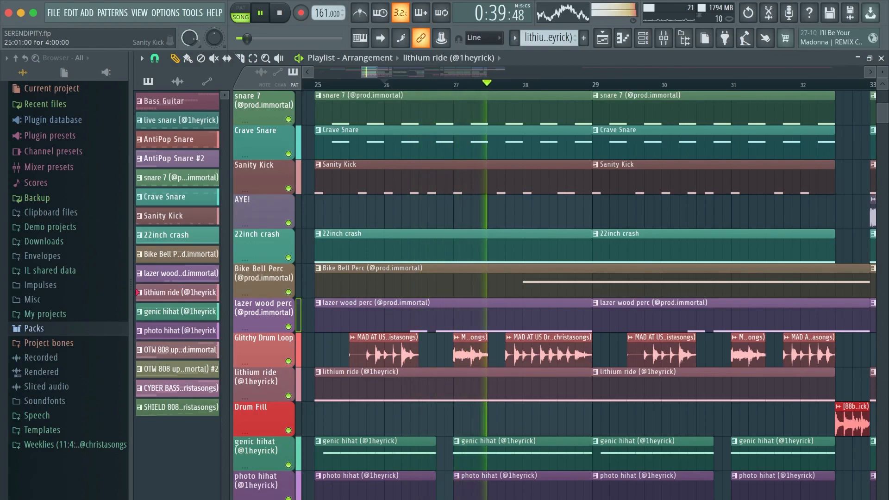
click(260, 12)
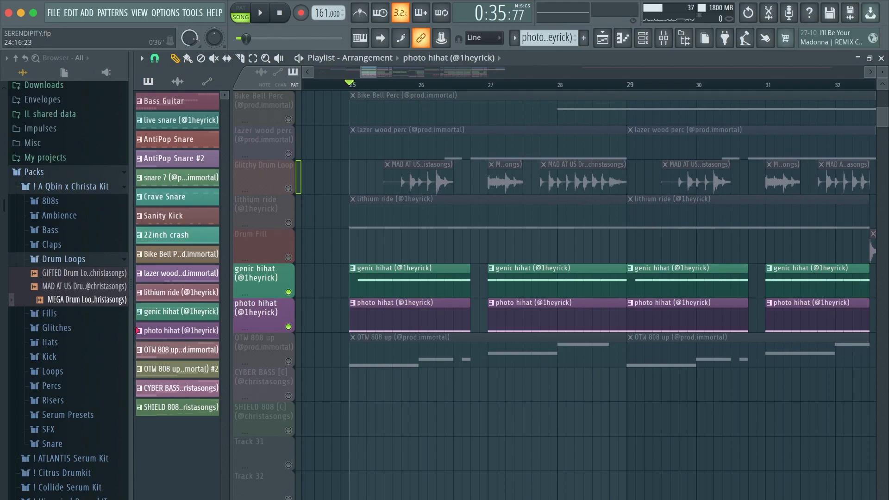
Unmute the tracks and open the 88bpm hexose fill Drum Fill clip settings at bar 32.
click(259, 12)
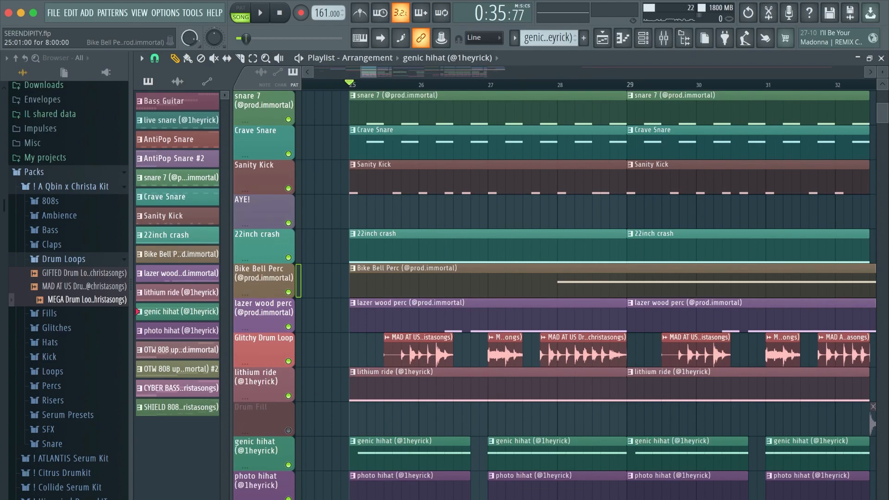
click(260, 13)
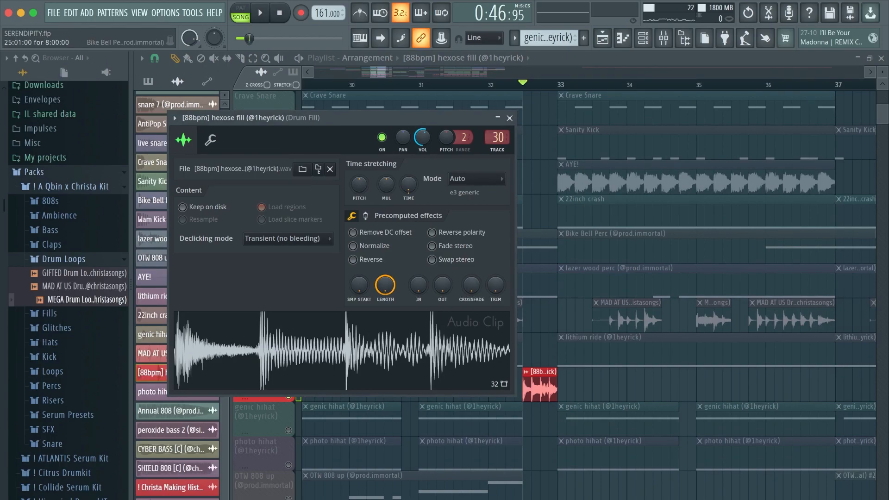
Close the hexose fill clip settings and continue to the AYE! chop and later Drum Fill transitions.
click(509, 118)
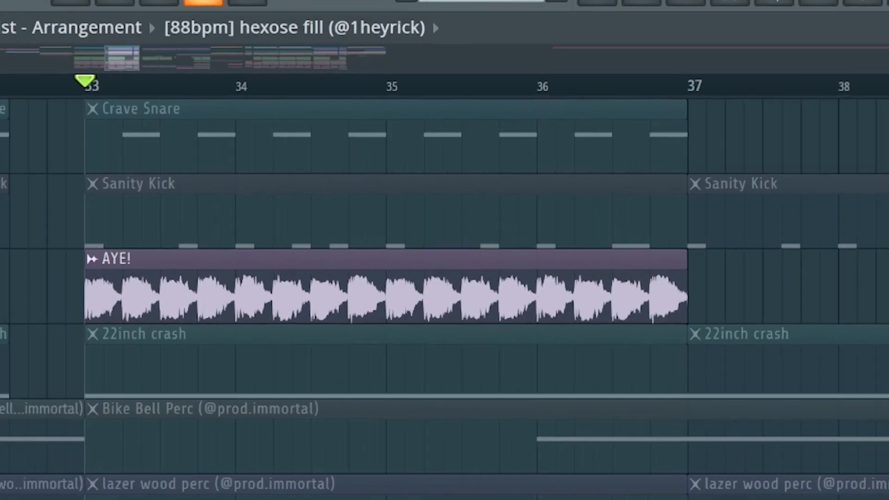
scroll(down, 3)
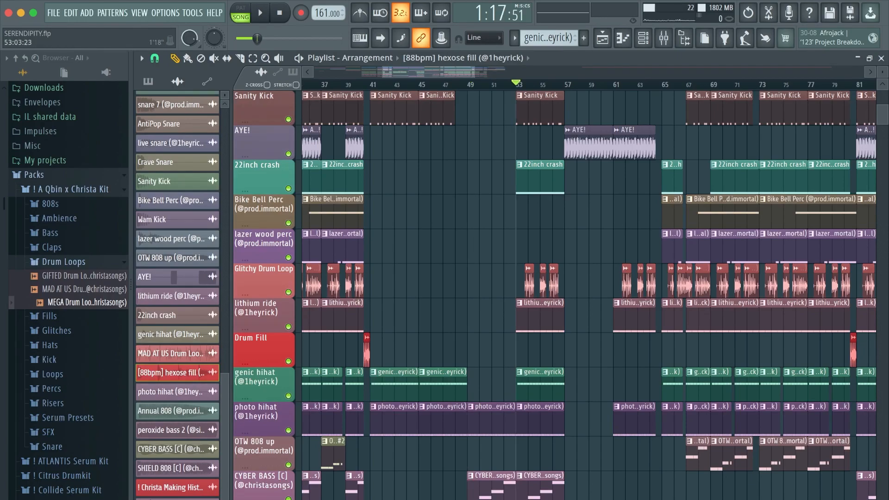
Play from just before bar 63 so the lone AYE! vocal leads into the bar-67 drum drop.
click(260, 12)
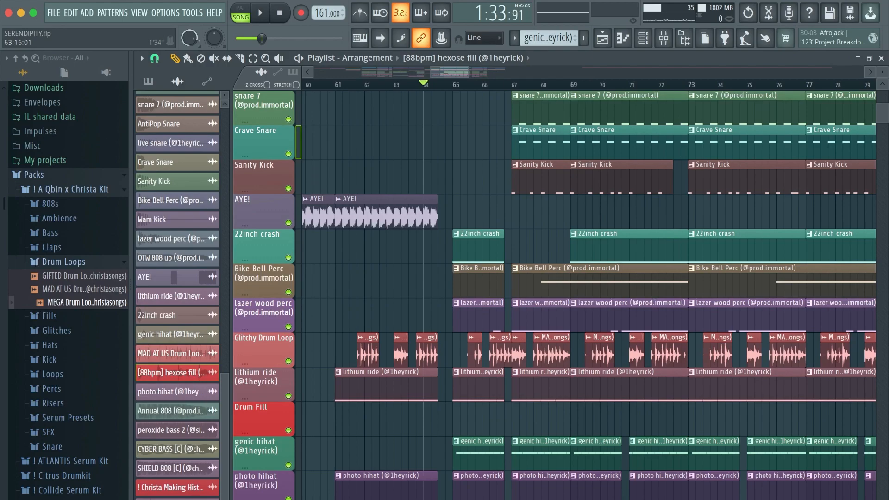
Jump playback back to bar 25 and run through the layered drum section with its fills.
click(259, 13)
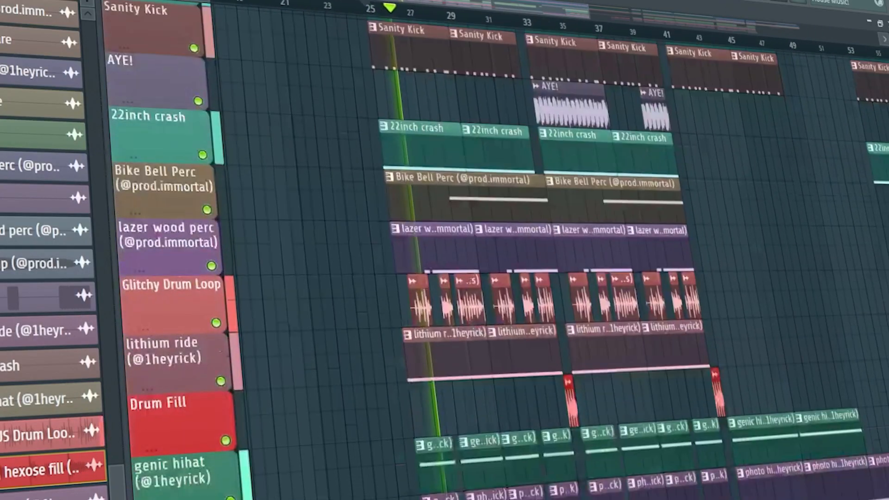
Expand the Citrus Drumkit pack in the Browser to show its kick, snare and hi-hat folders.
scroll(down, 3)
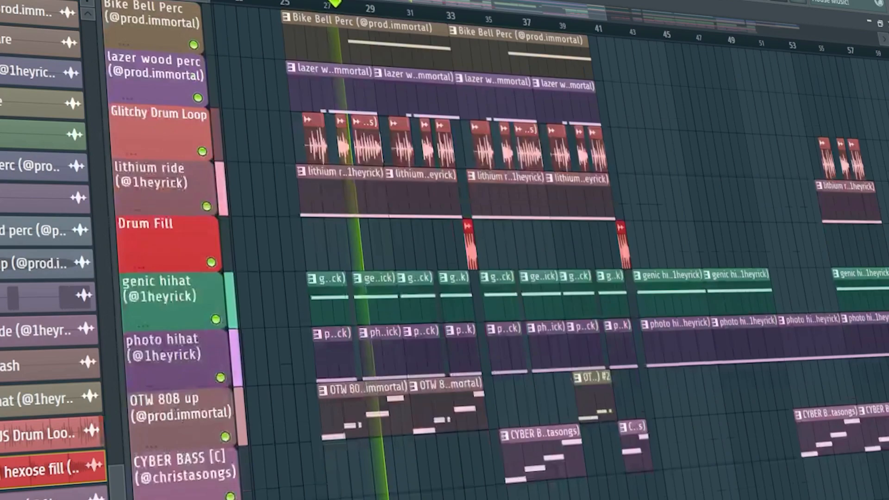
scroll(down, 3)
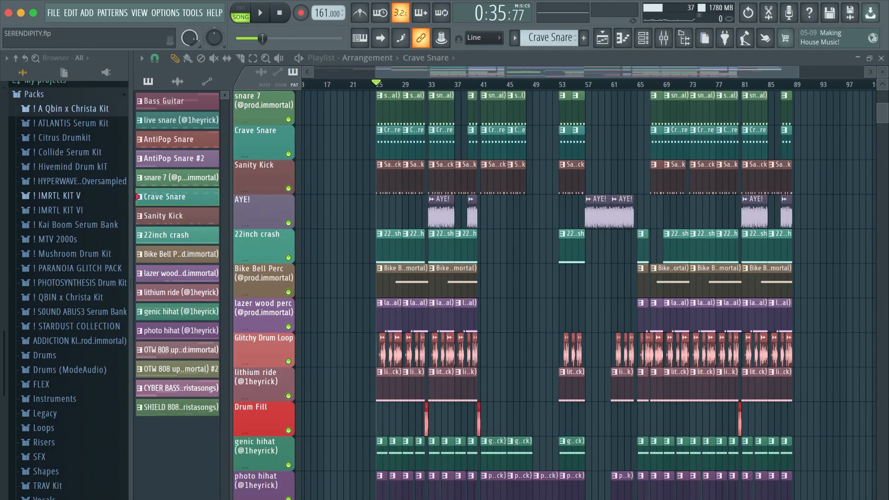
click(62, 137)
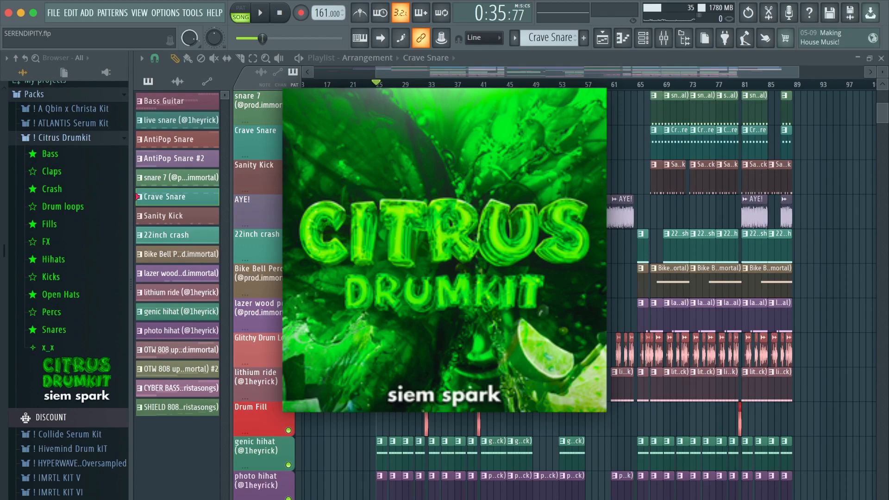